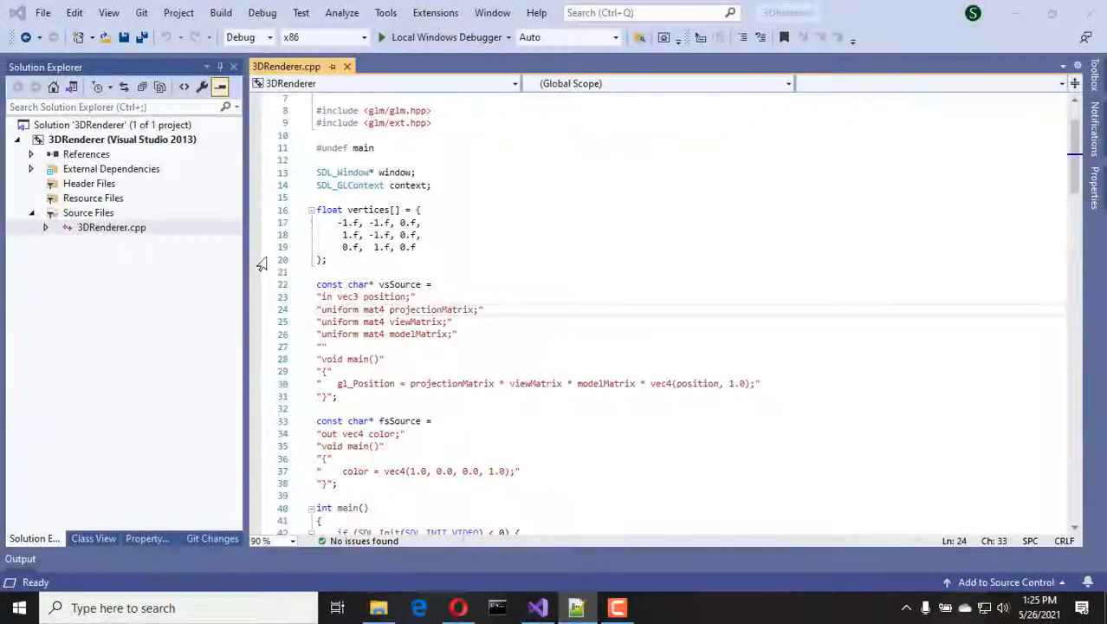
# - Add the pyramid vertices and raise the glDrawArrays triangle count from 3 to 12
pyautogui.click(328, 260)
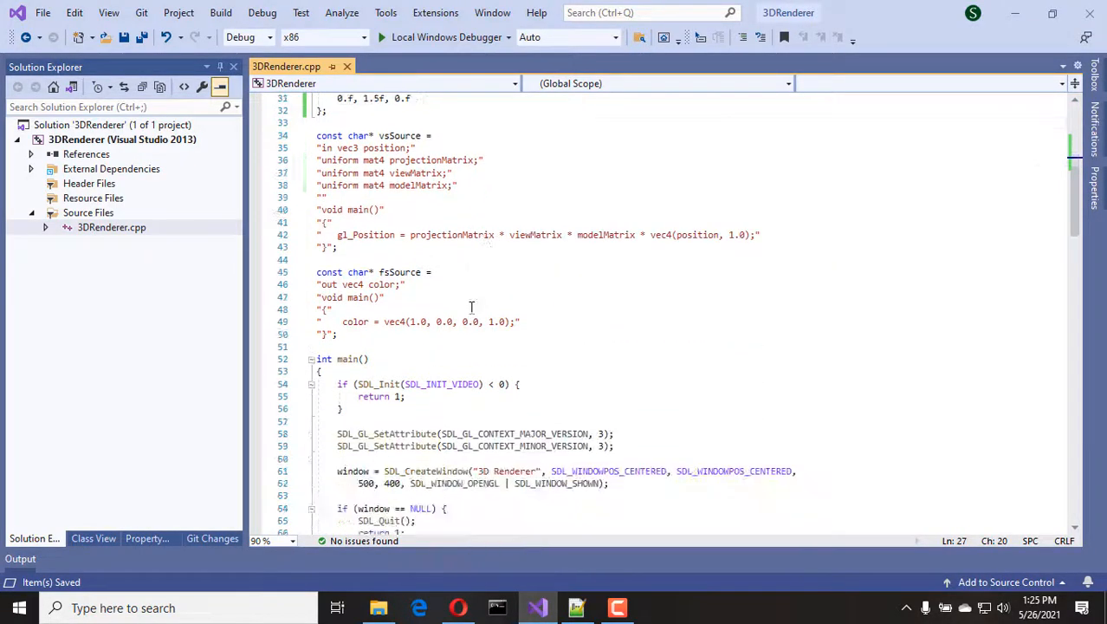
pyautogui.scroll(-3)
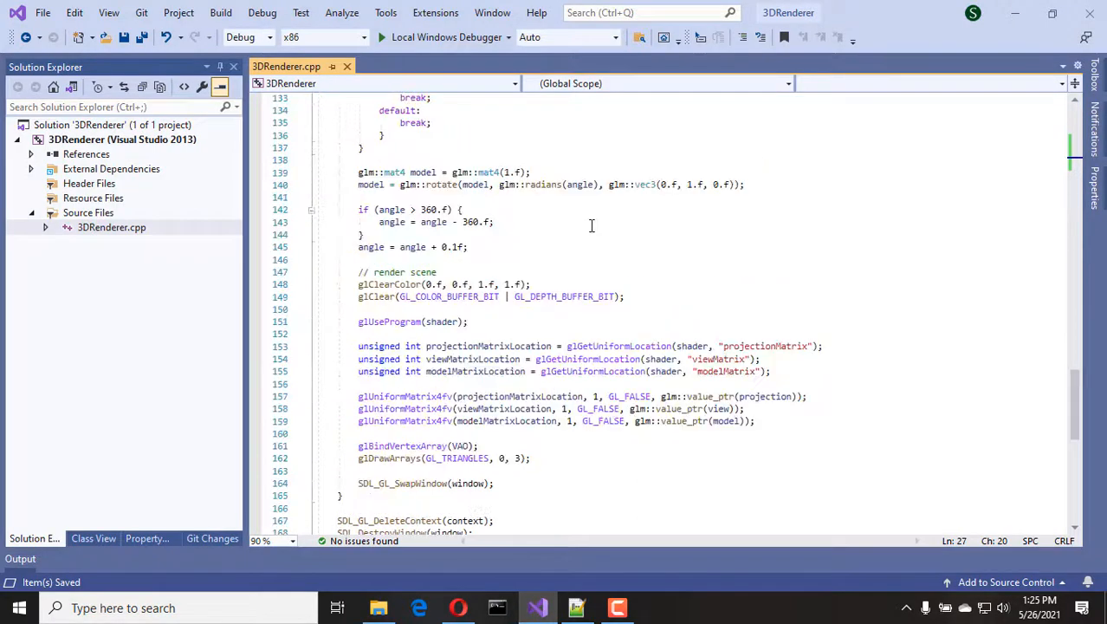
pyautogui.scroll(-3)
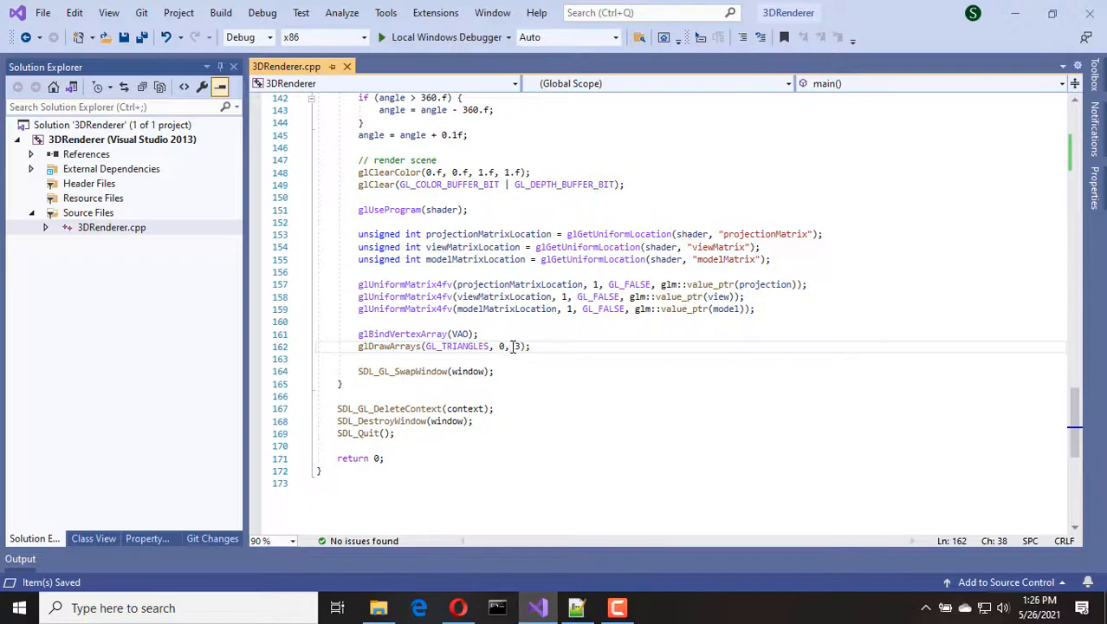
pyautogui.write('12')
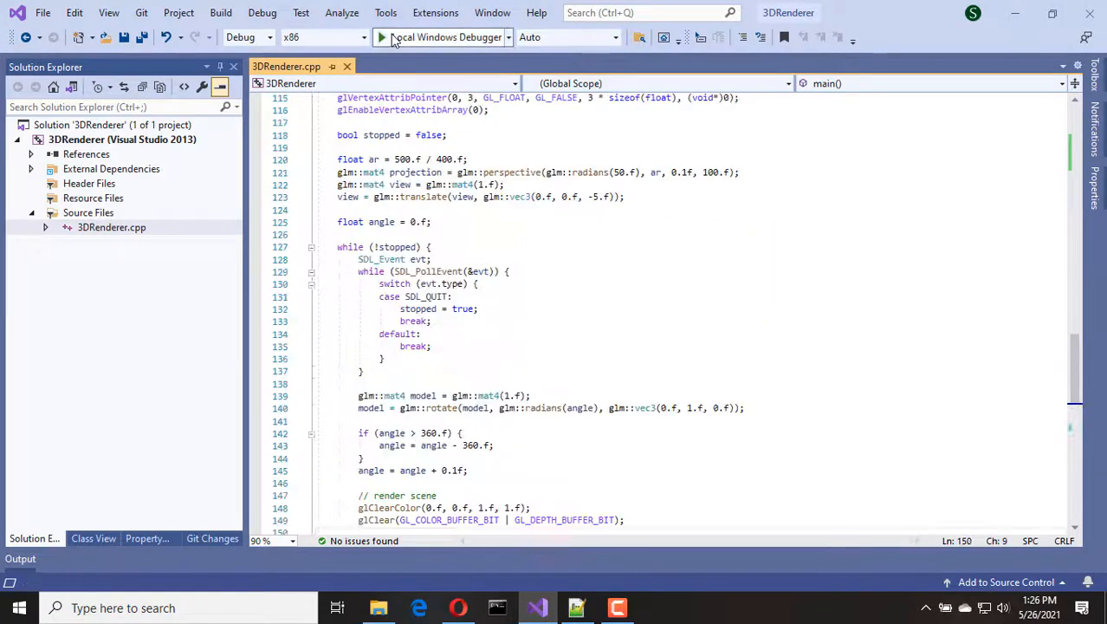
pyautogui.click(381, 36)
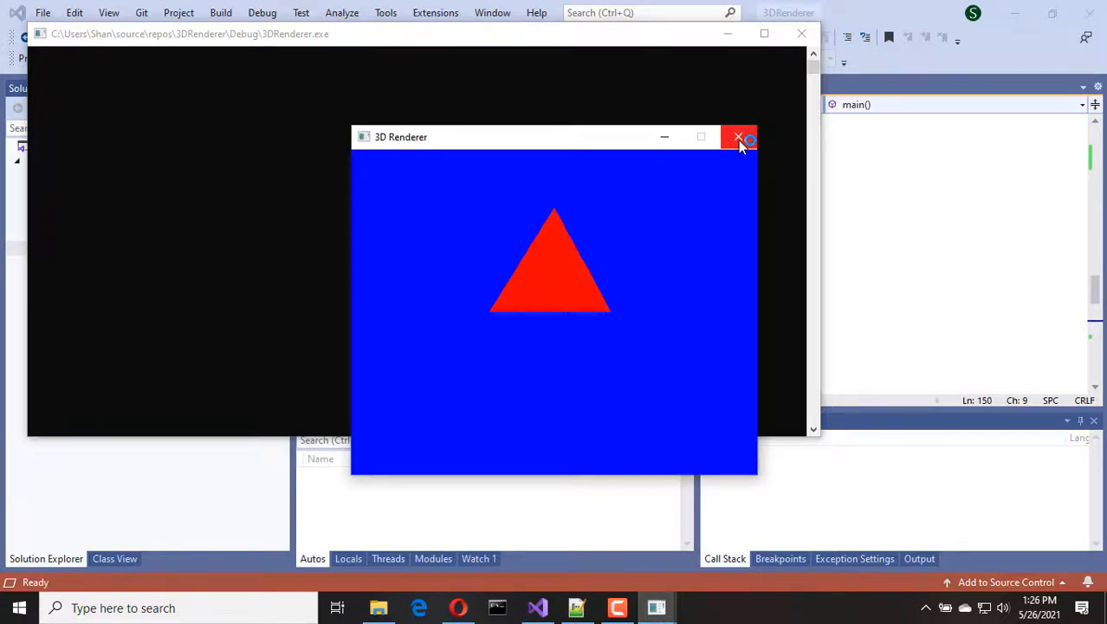
pyautogui.click(738, 137)
pyautogui.write('view = glm::lookAt')
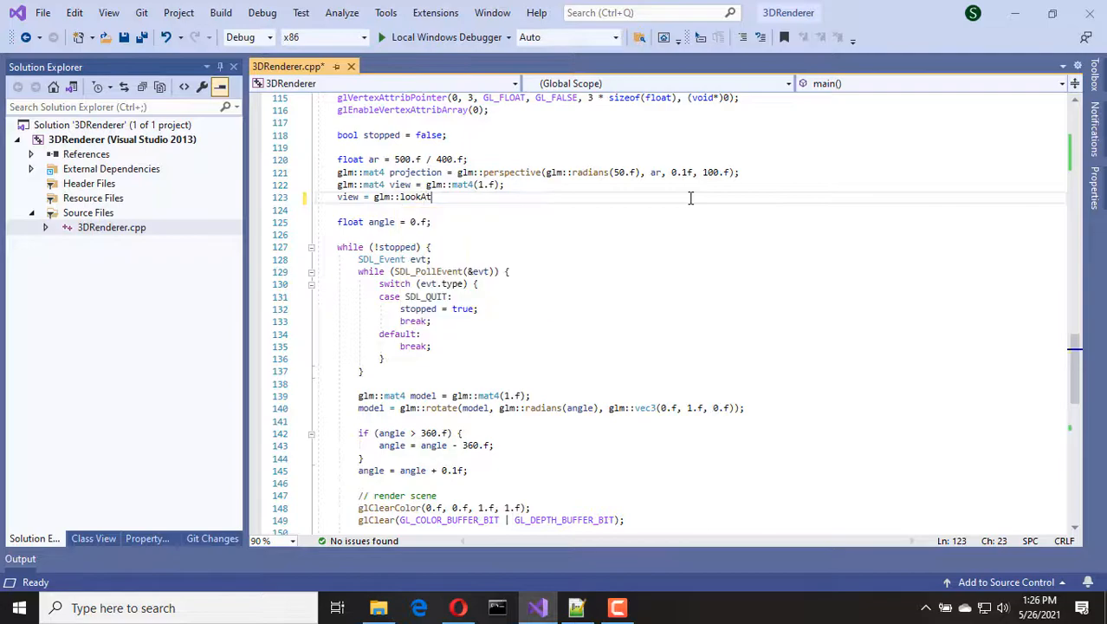
# - Write view = glm::lookAt(eye (0,3,-5), target origin, up (0,1,0)) replacing the translate line
pyautogui.write('(')
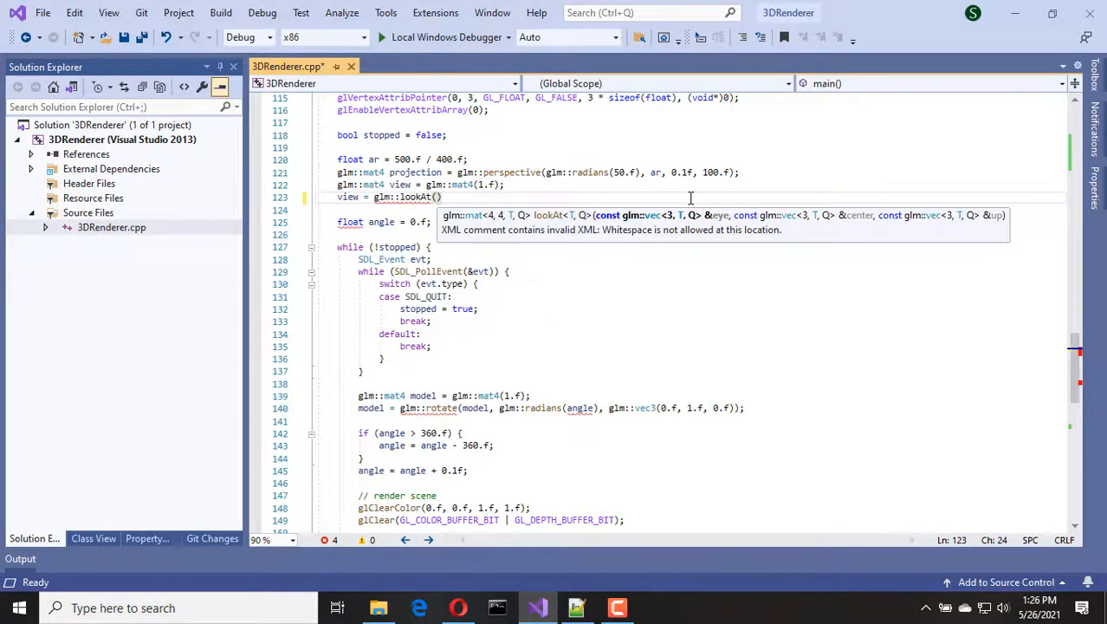
pyautogui.write('glm::vec3(0.f))')
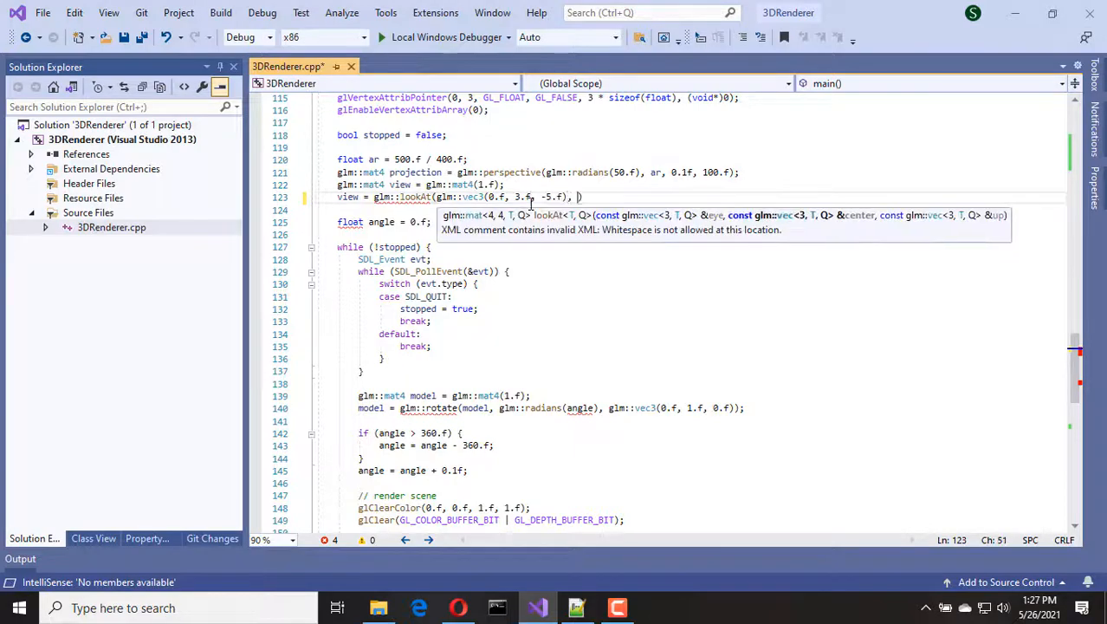
pyautogui.write('glm::vec3(0.f, 0.f, 0.')
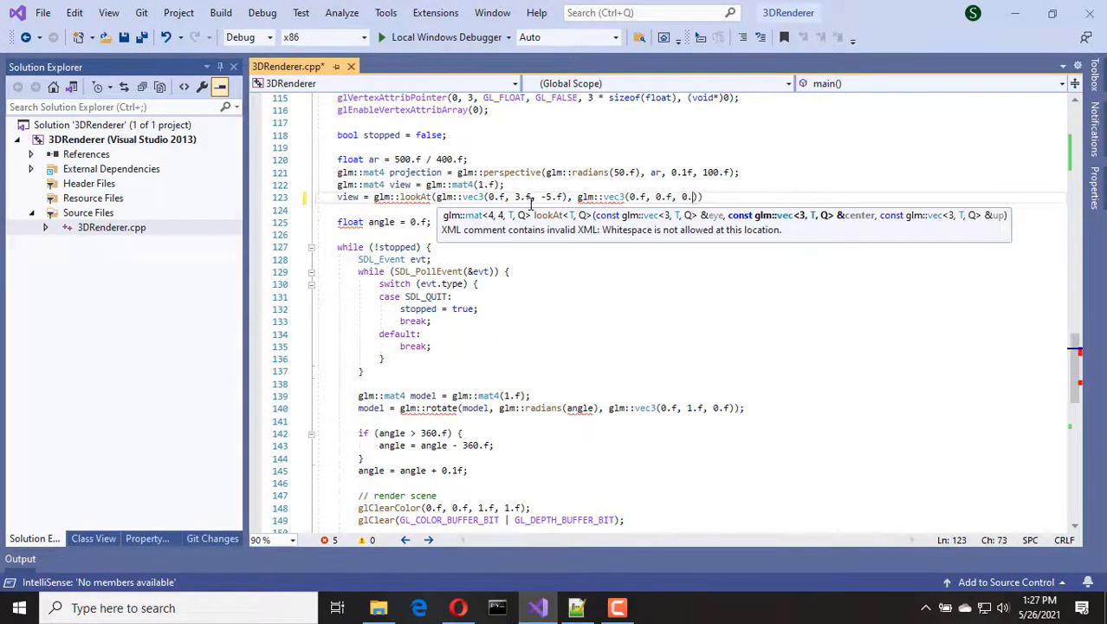
pyautogui.write(')')
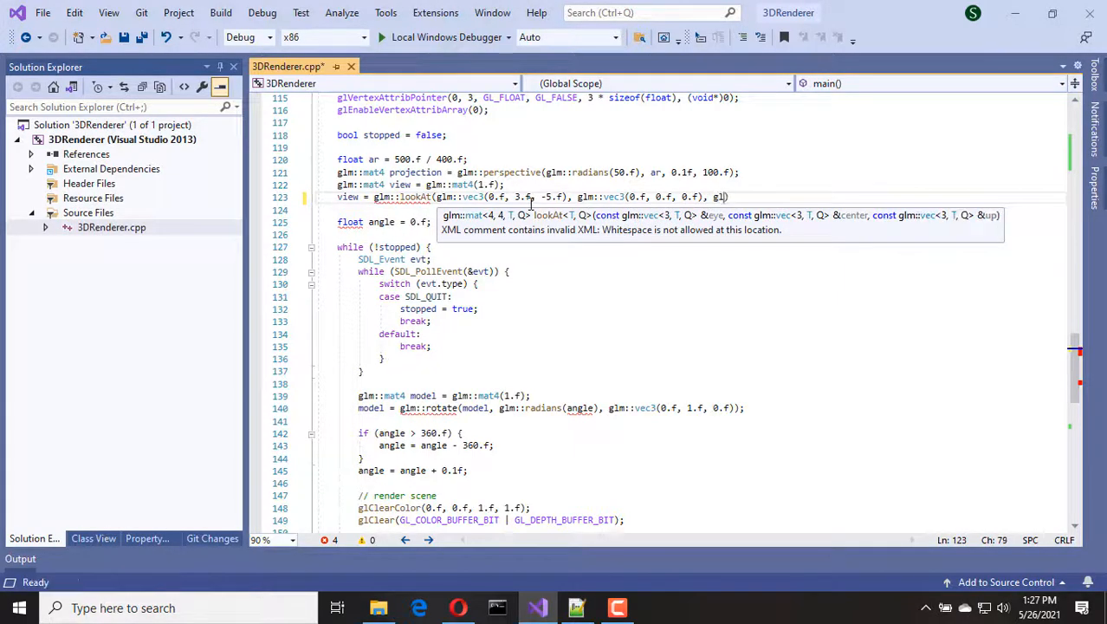
pyautogui.write(', glm::vec3(0.f, 1.f, 0.f))')
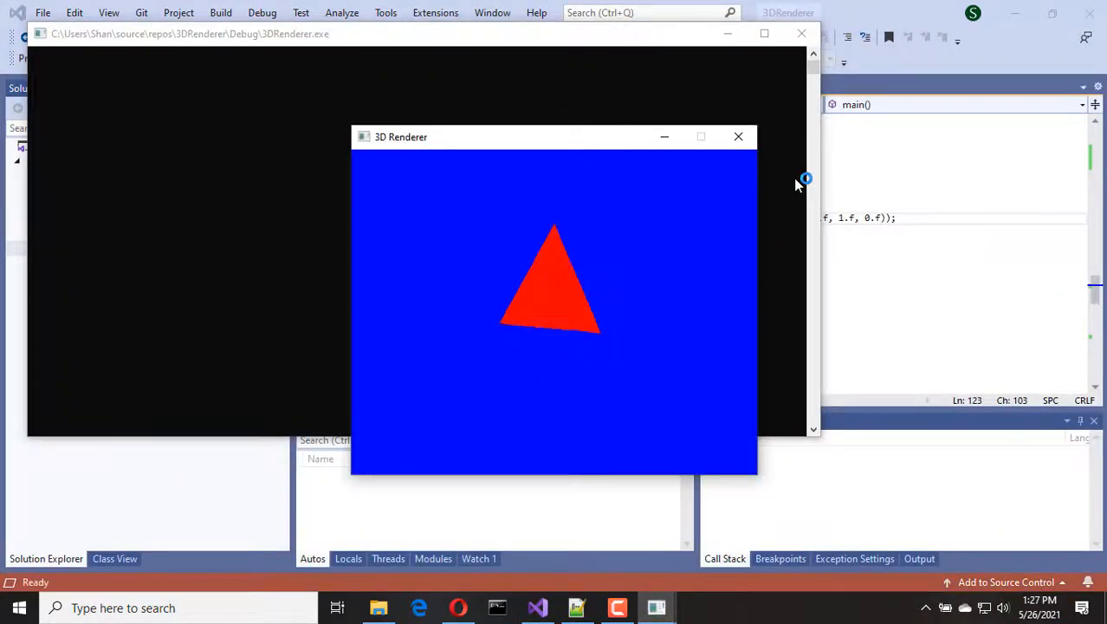
pyautogui.click(738, 135)
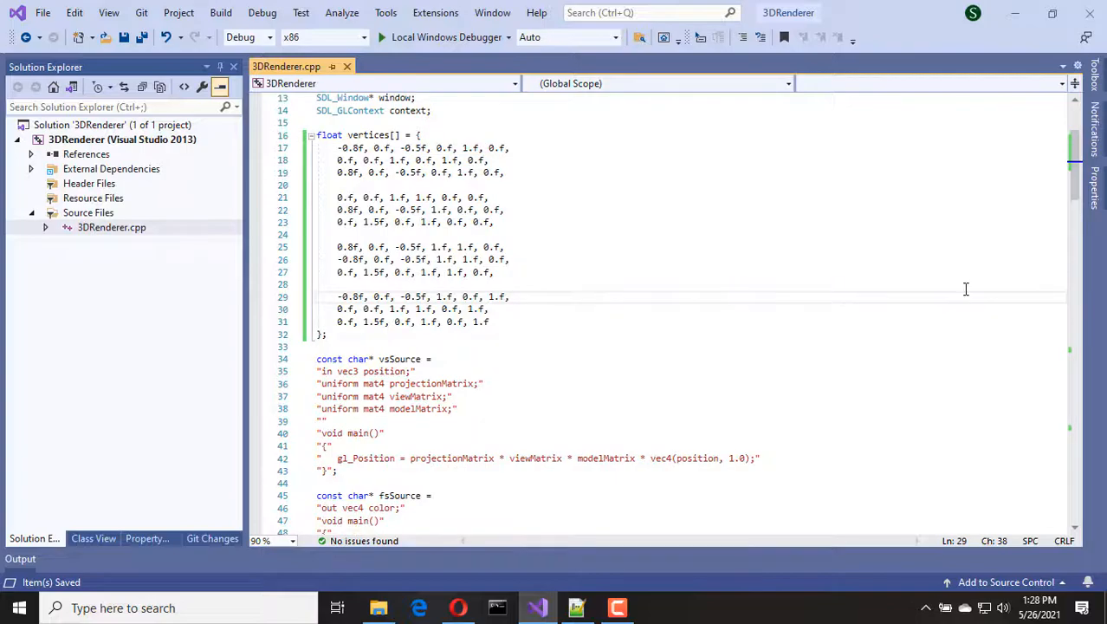
# - Declare "in vec3 color;" and "out vec3 vertexColor;" in the vertex shader source
pyautogui.scroll(-3)
pyautogui.write('"in vec3 ')
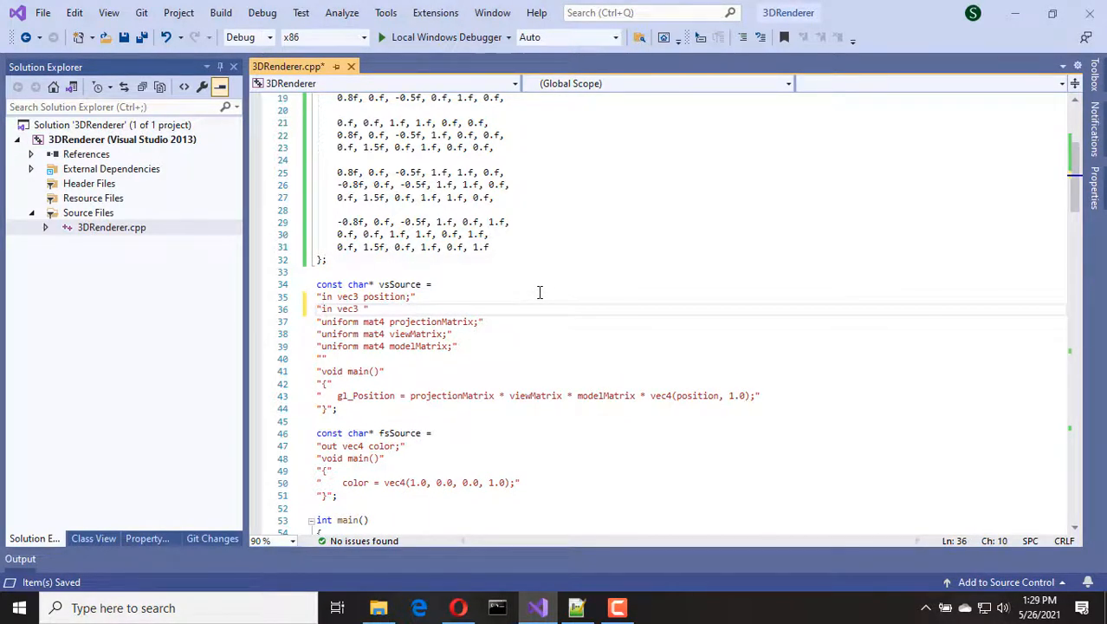
pyautogui.write('color;')
pyautogui.write('"out vec3')
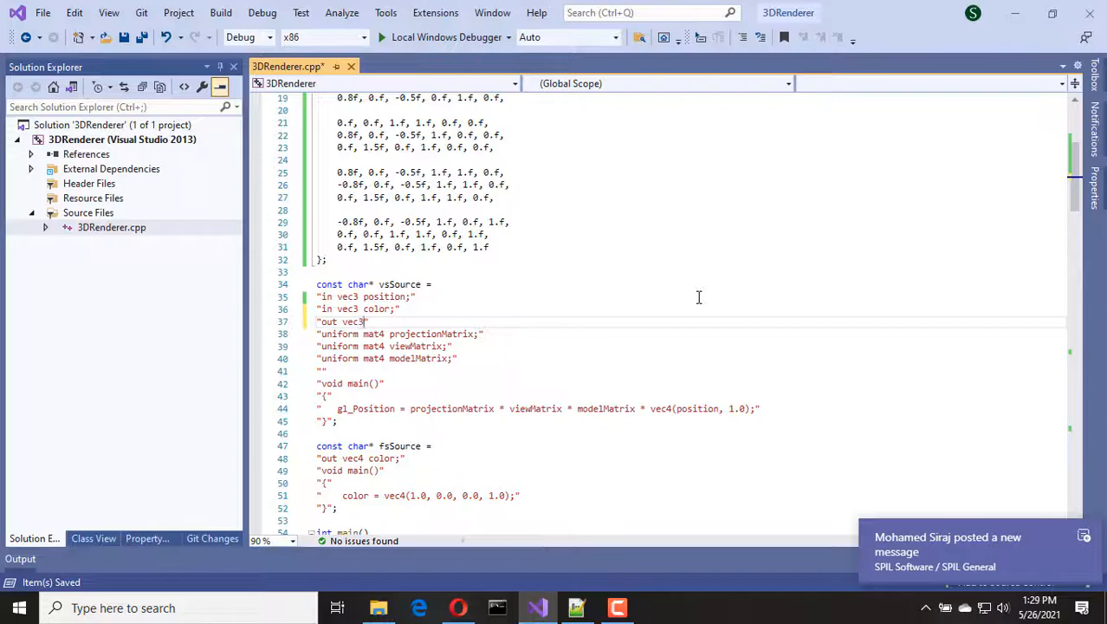
pyautogui.write('vert')
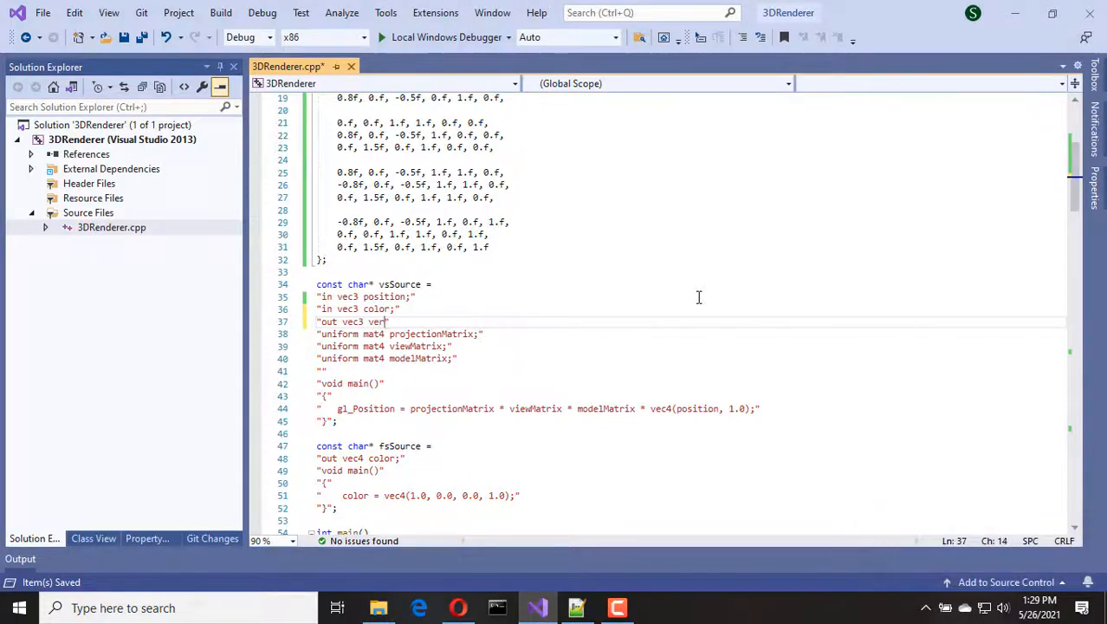
pyautogui.write('texColor')
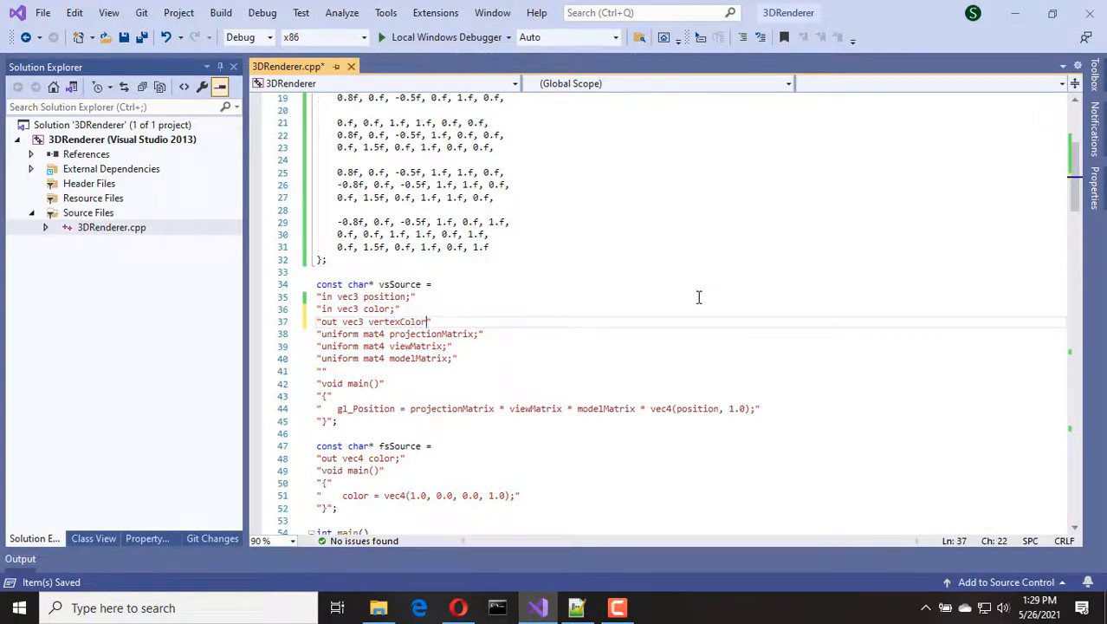
pyautogui.write(';')
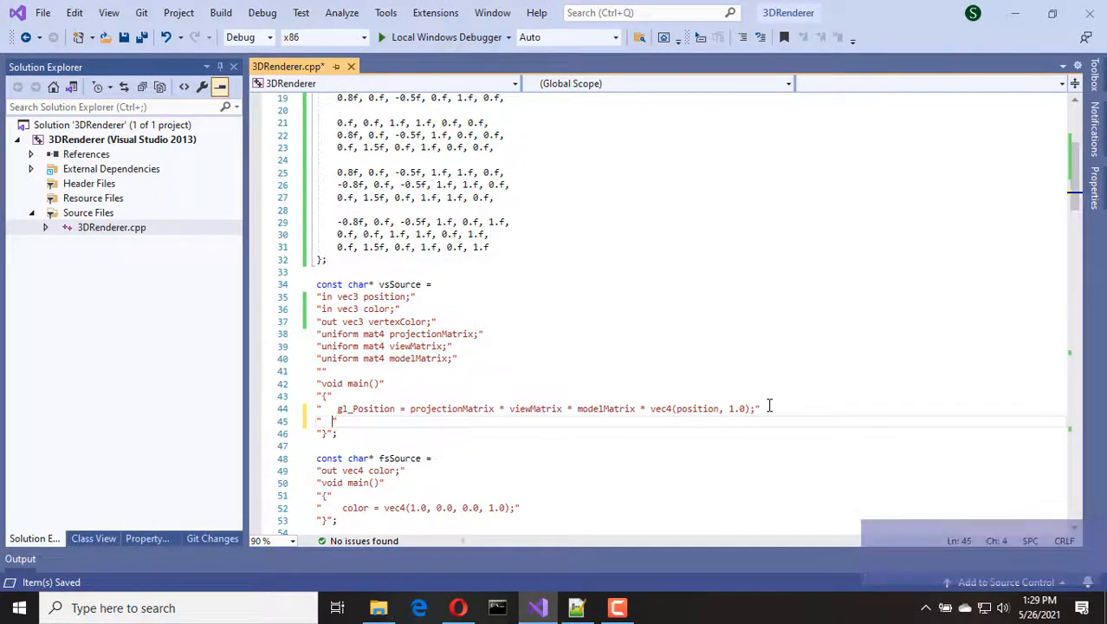
# - Assign vertexColor = color; inside the vertex shader's main
pyautogui.write('vertexColor = color')
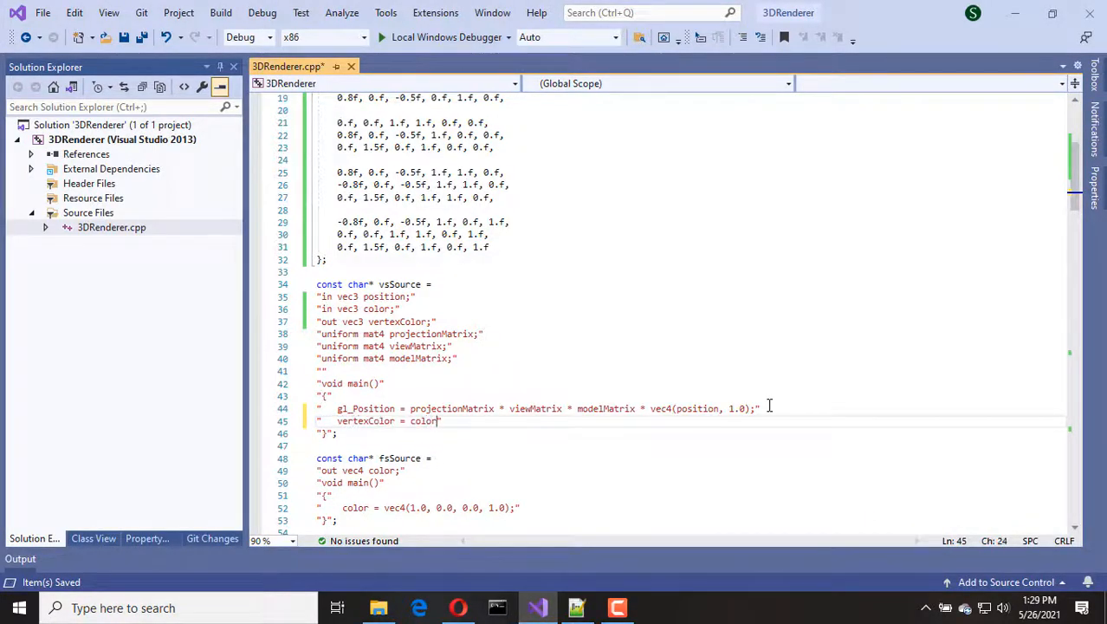
pyautogui.write(';"')
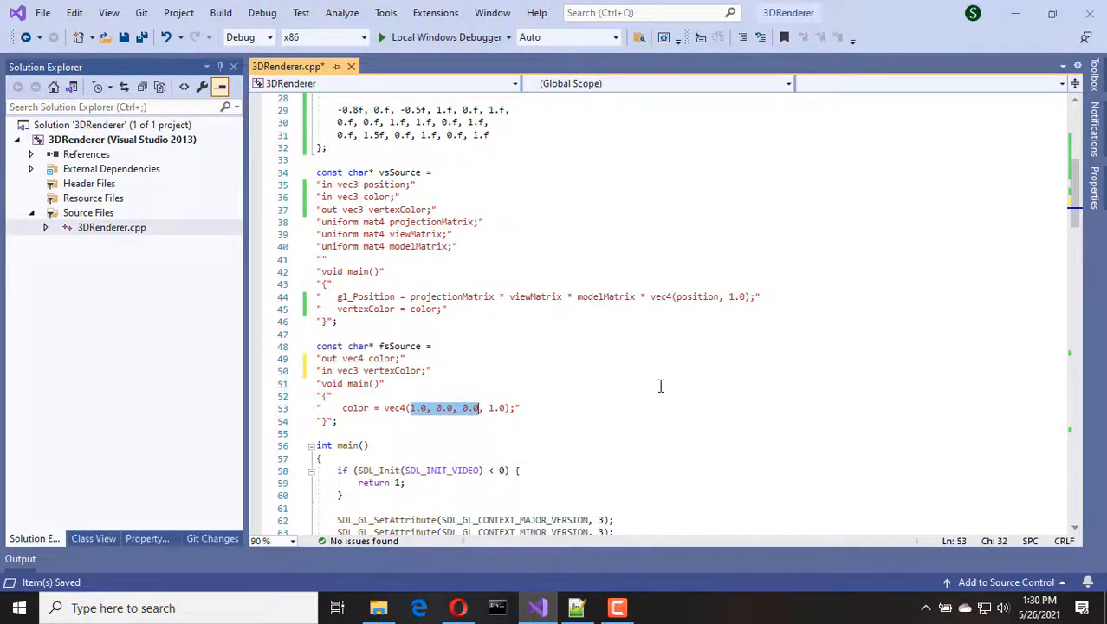
# - Make the fragment shader output vec4(vertexColor, 1.0) instead of fixed red
pyautogui.write('vertexColor')
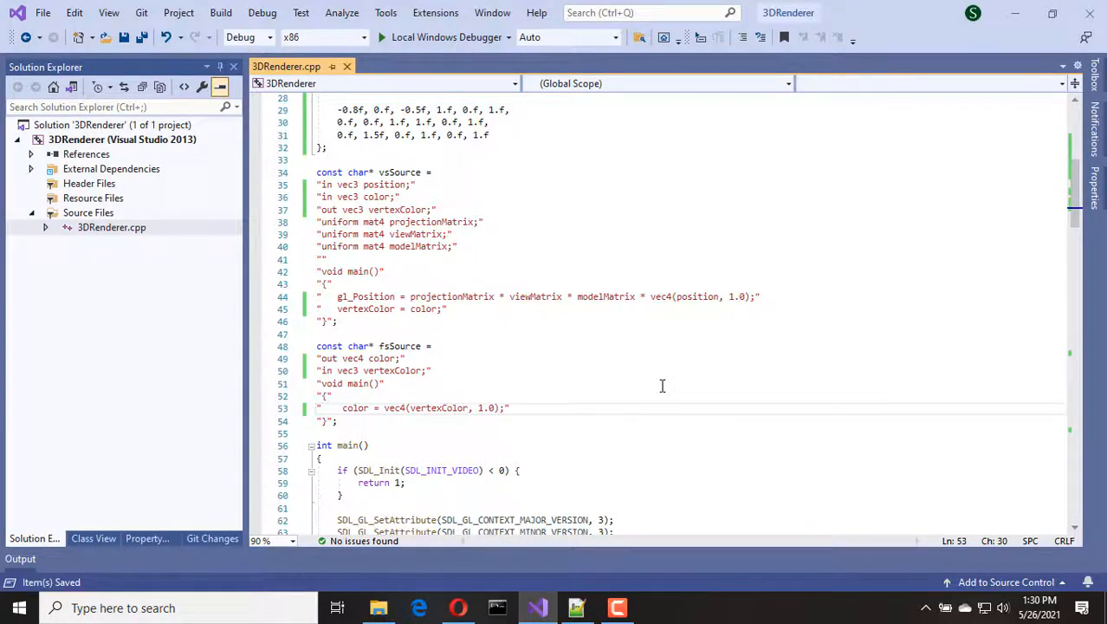
pyautogui.scroll(-3)
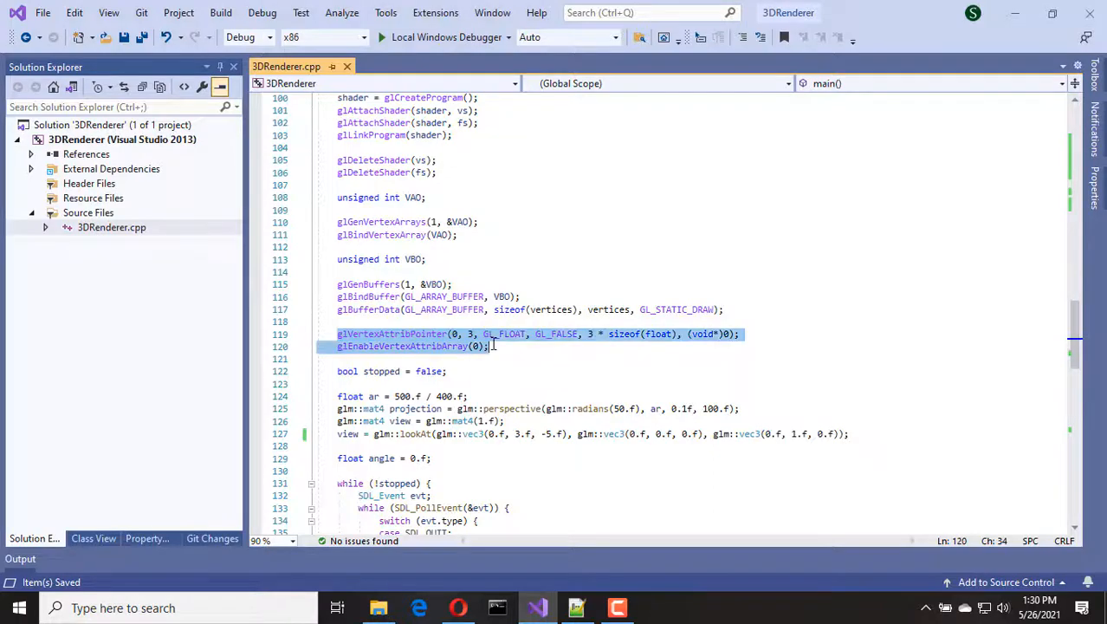
# - Duplicate the attribute setup for index 1 with stride 6*sizeof(float), offset 12, enabling attribute 1
pyautogui.press('enter')
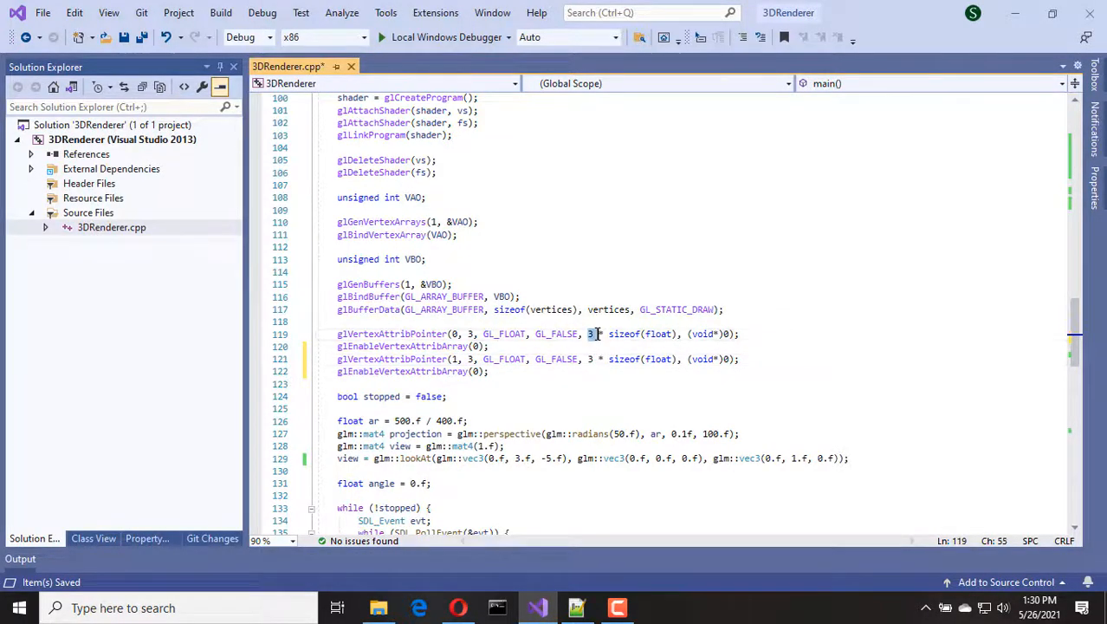
pyautogui.write('6')
pyautogui.click(539, 359)
pyautogui.write('6')
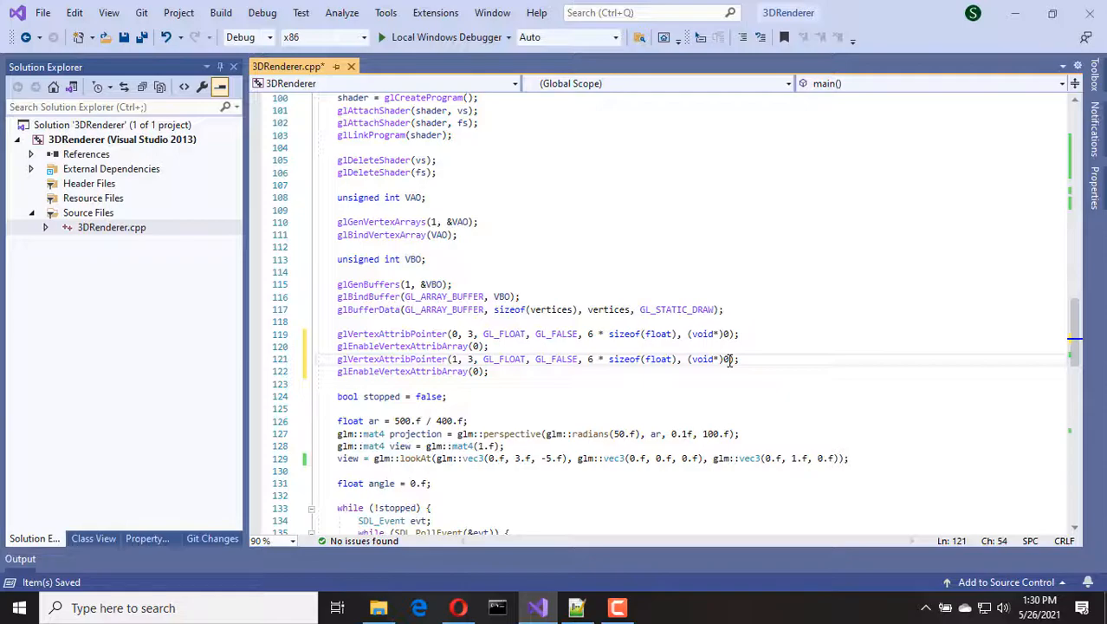
pyautogui.write('12')
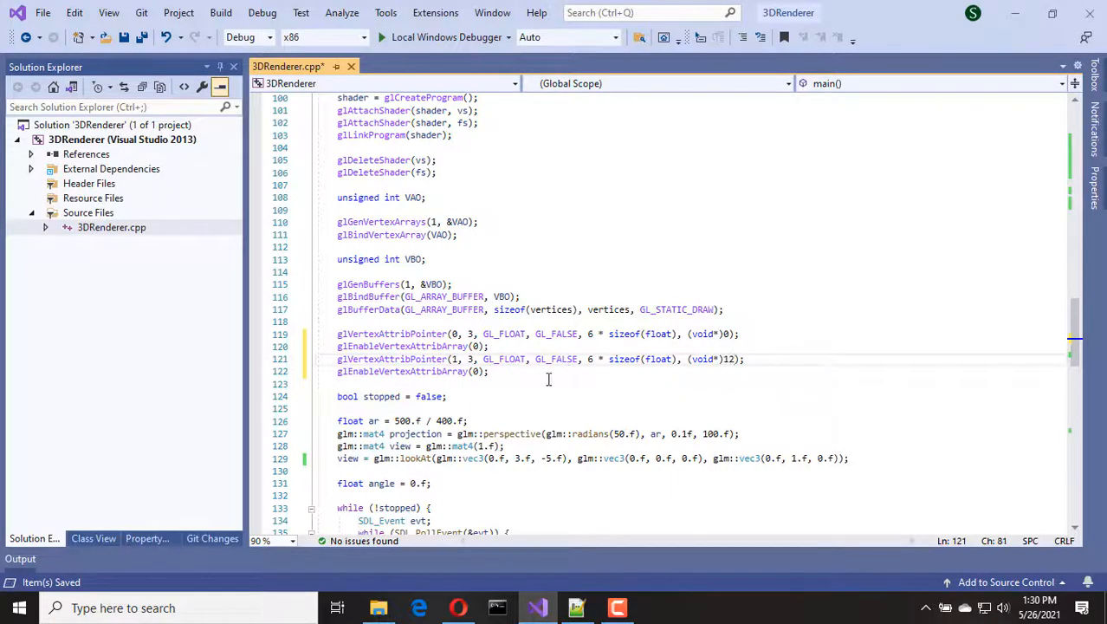
pyautogui.moveTo(523, 376)
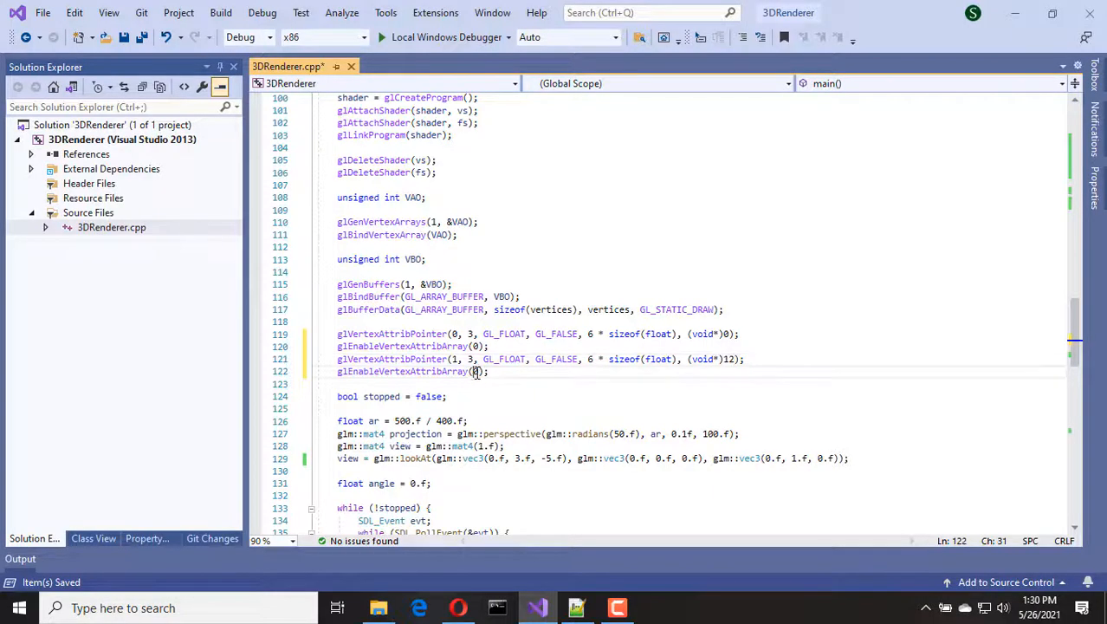
pyautogui.write('1')
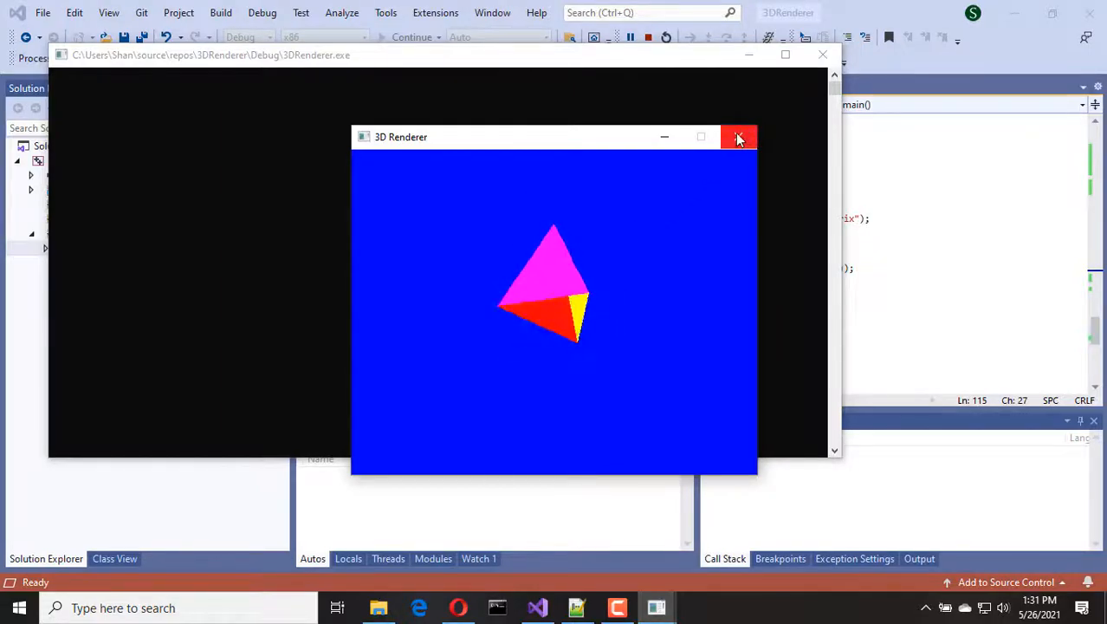
# - Run the renderer to see the multicoloured pyramid, then close its window
pyautogui.click(739, 137)
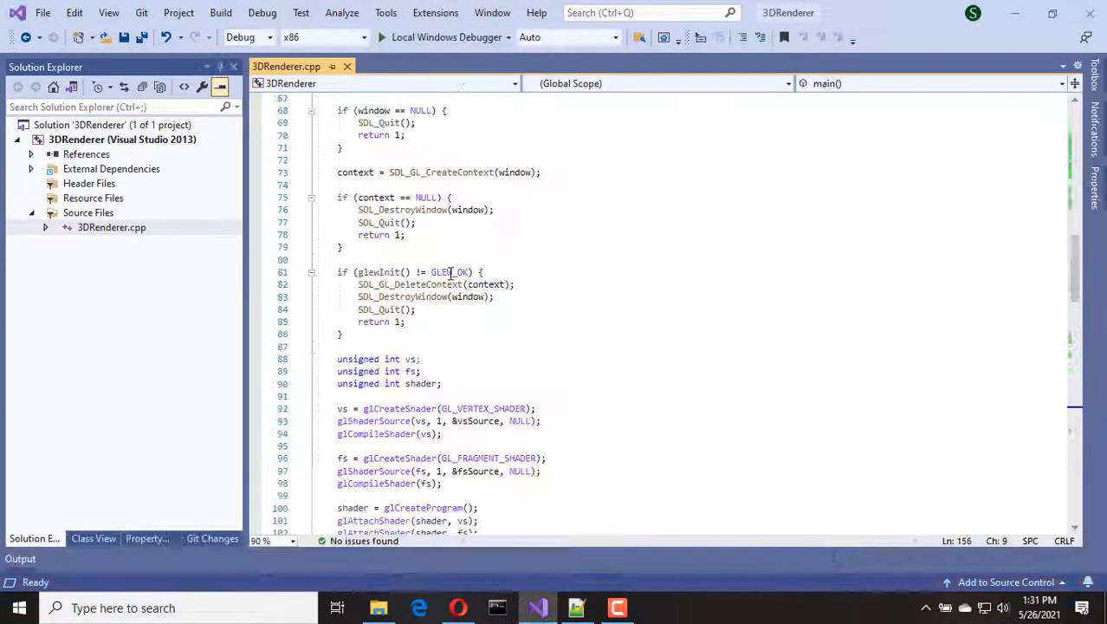
pyautogui.write('gl')
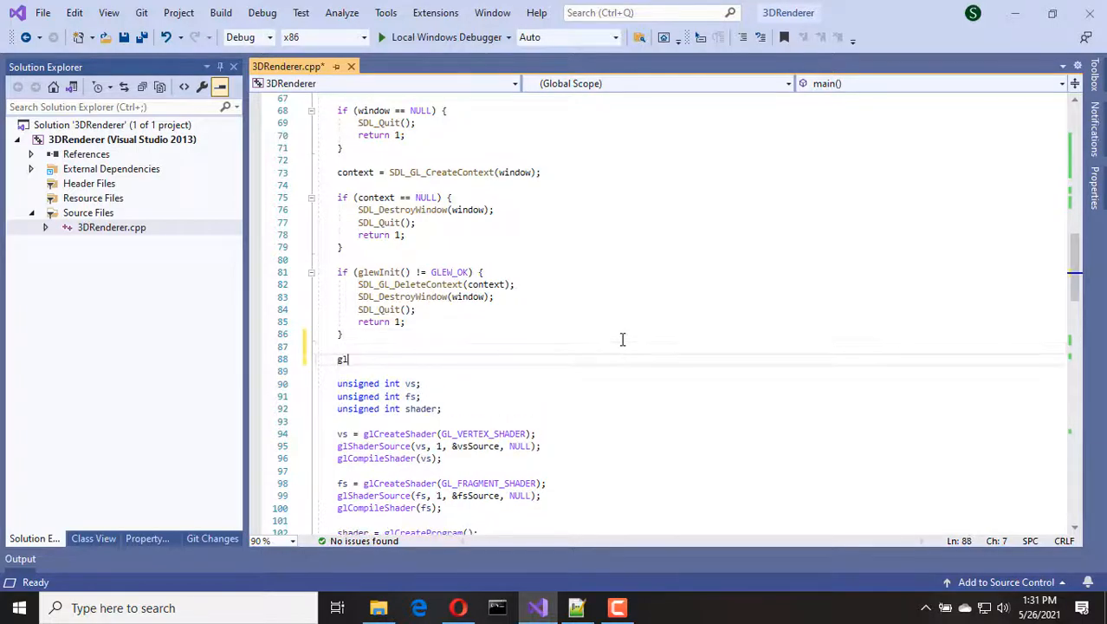